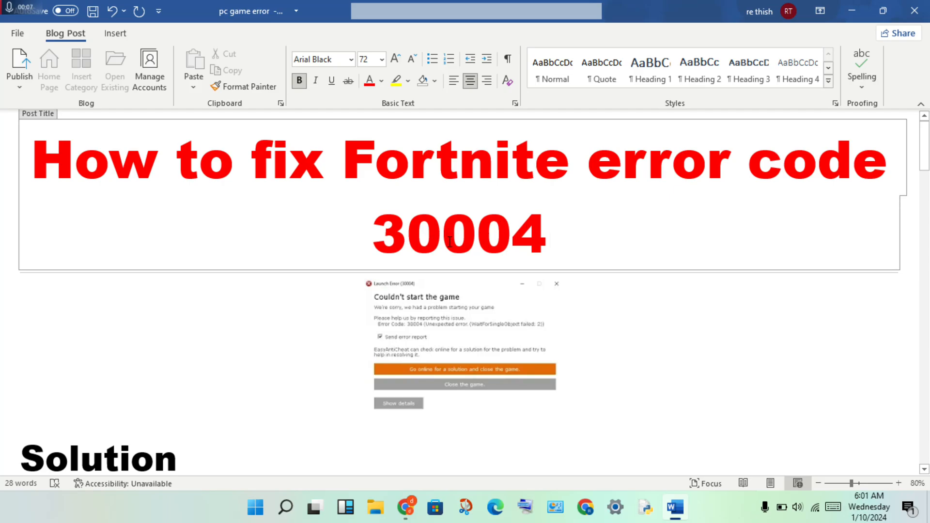
pyautogui.moveTo(413, 306)
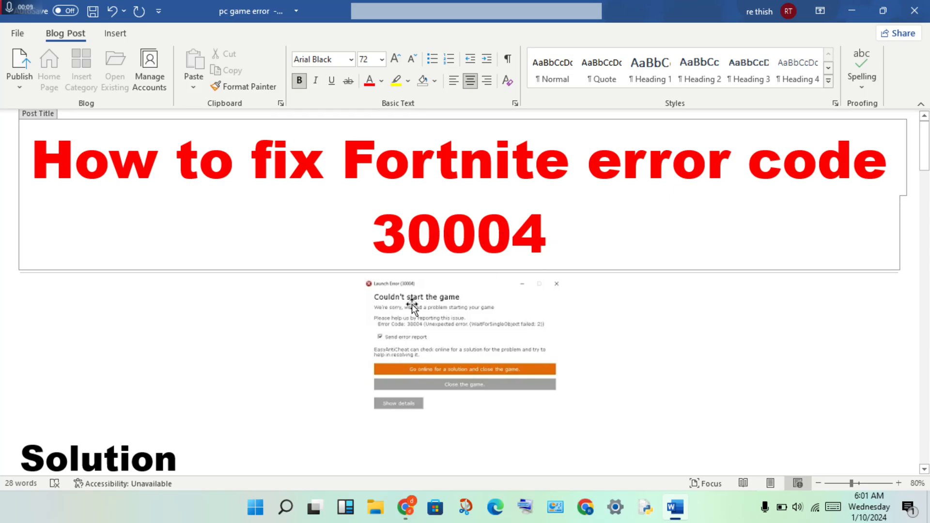
pyautogui.scroll(-3)
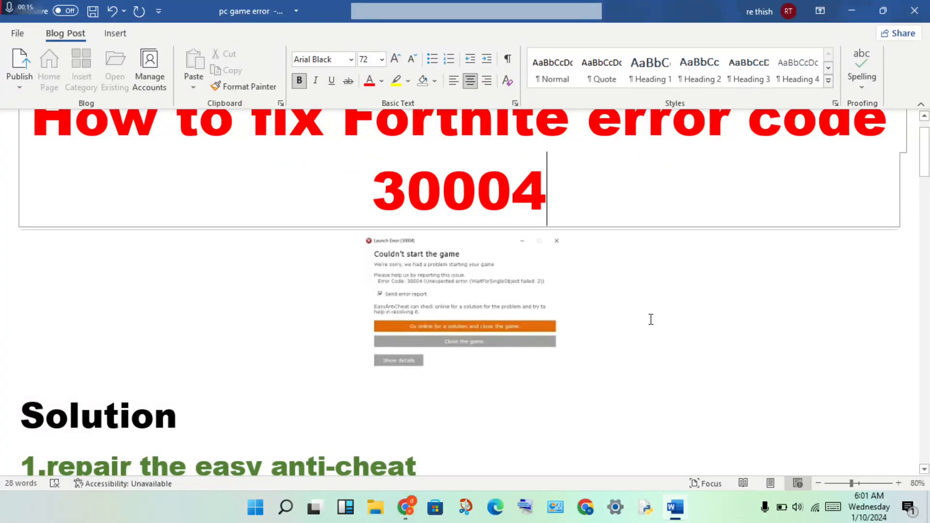
pyautogui.scroll(-3)
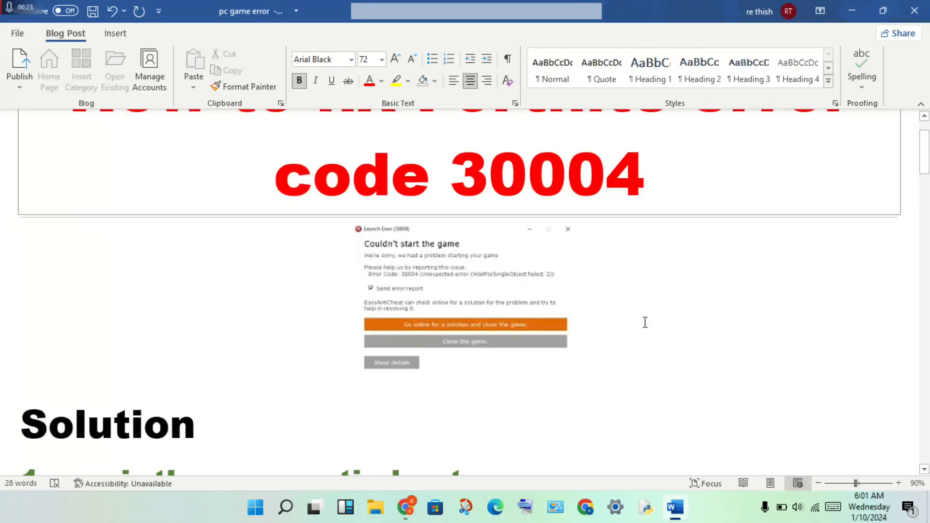
pyautogui.scroll(-3)
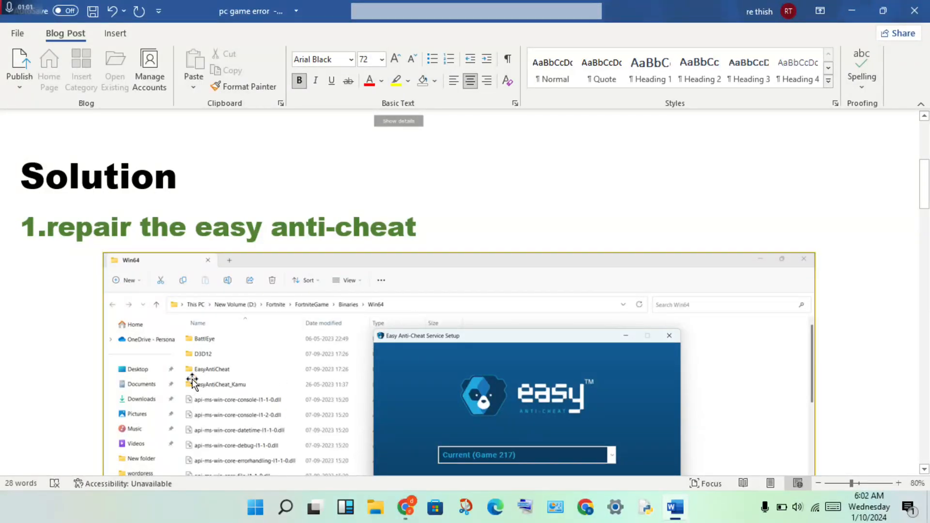
pyautogui.moveTo(236, 372)
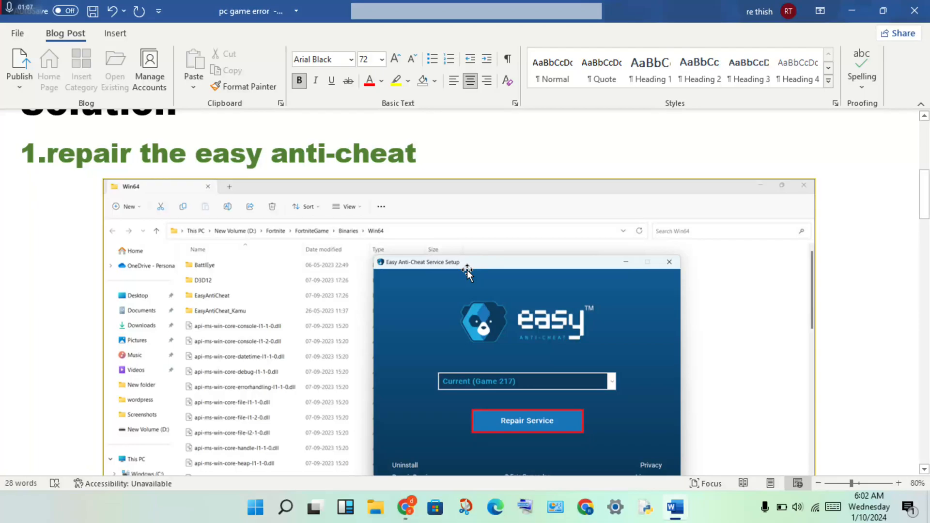
pyautogui.moveTo(489, 306)
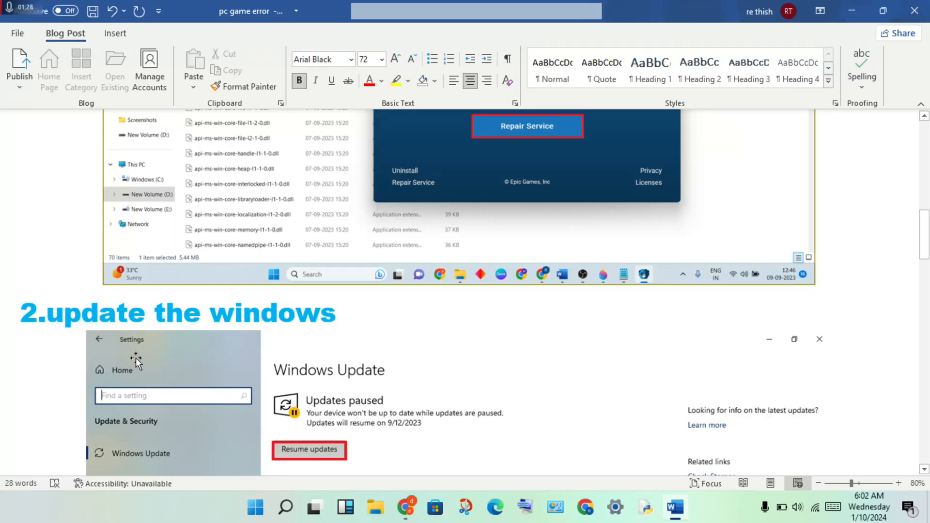
pyautogui.moveTo(93, 440)
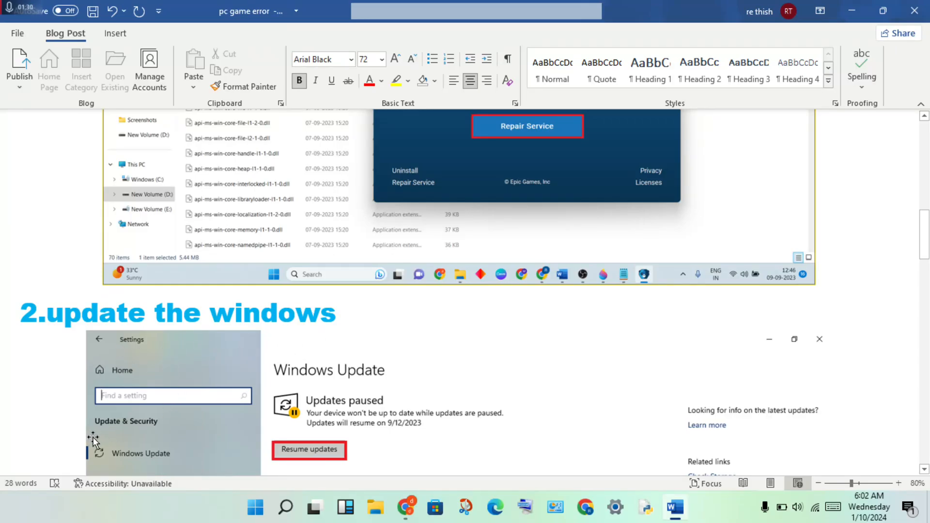
pyautogui.scroll(-3)
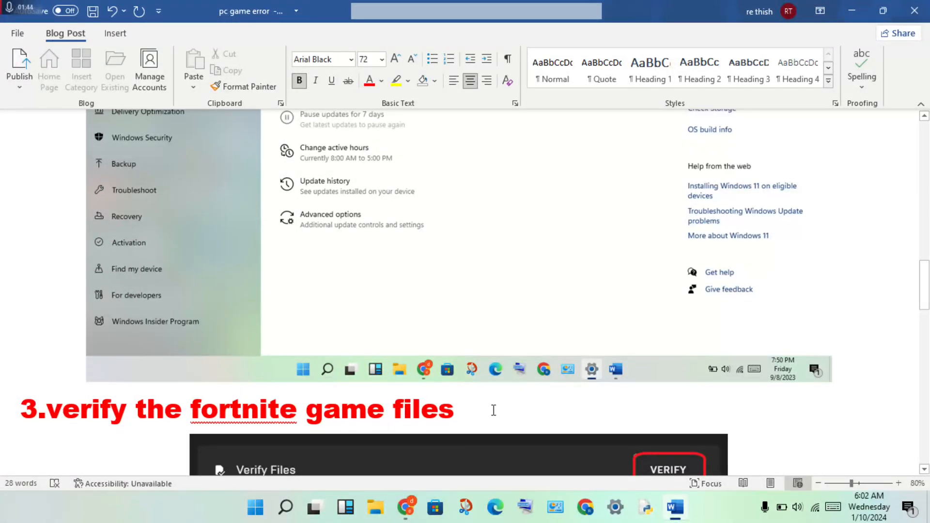
pyautogui.scroll(-3)
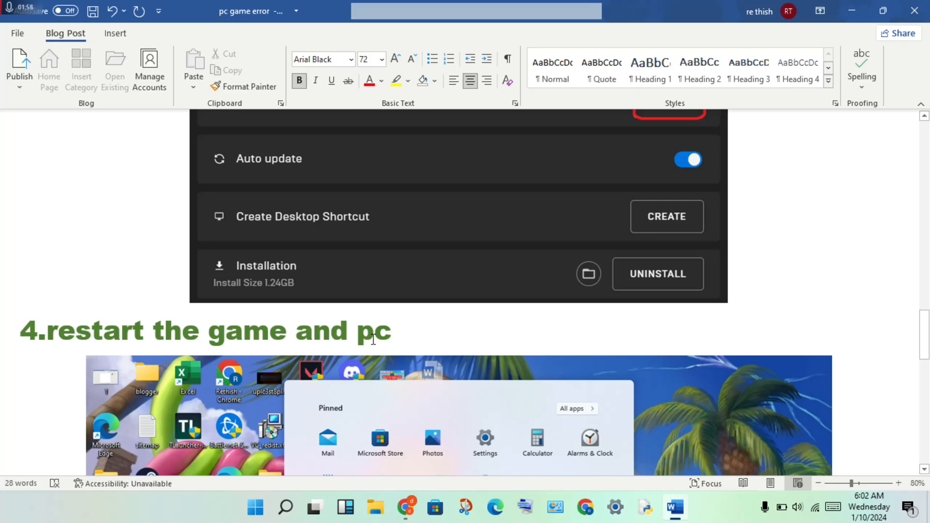
pyautogui.scroll(-3)
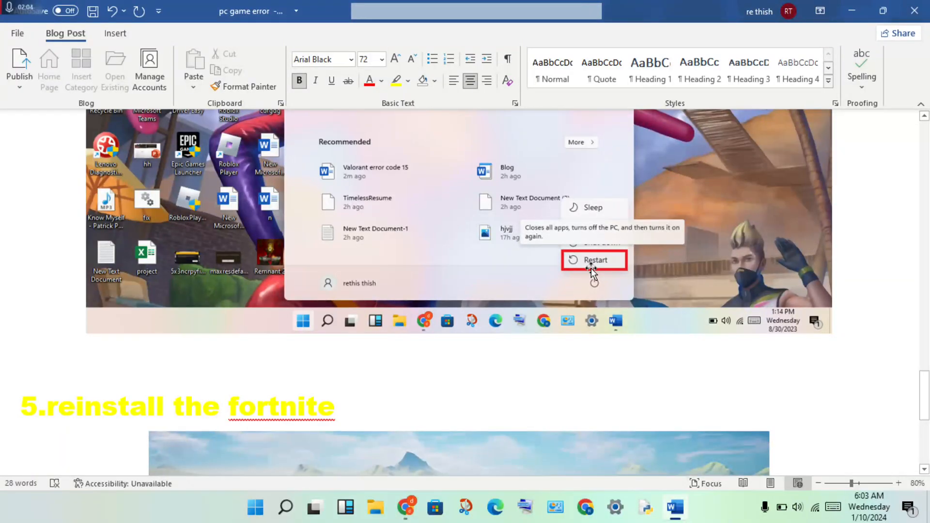
pyautogui.moveTo(568, 294)
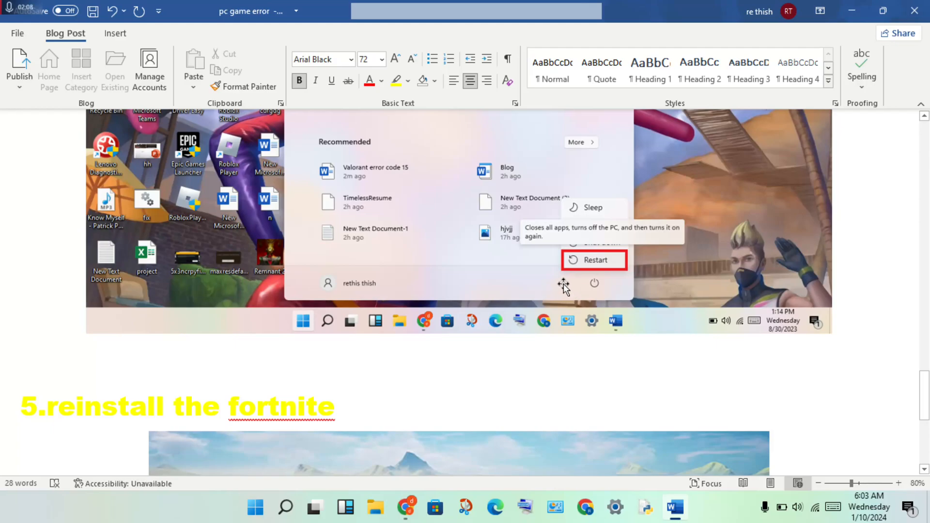
pyautogui.moveTo(563, 285)
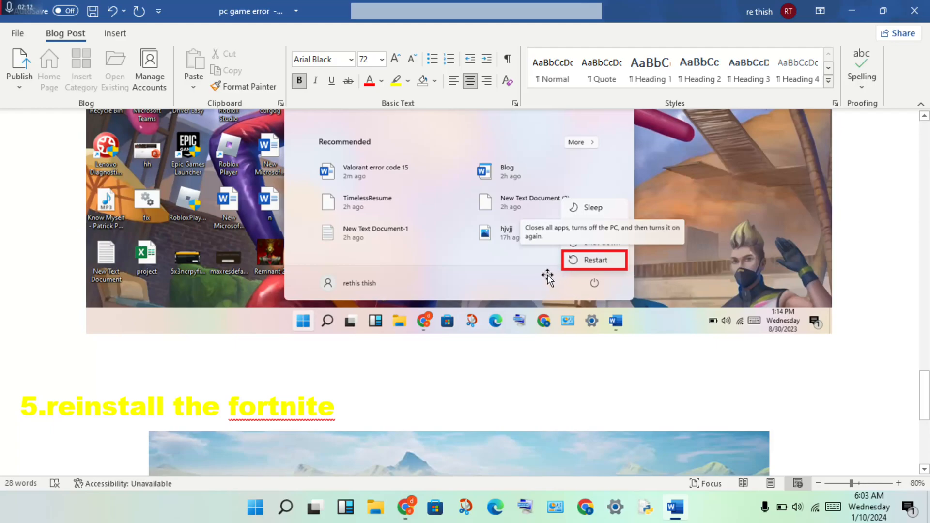
pyautogui.moveTo(201, 396)
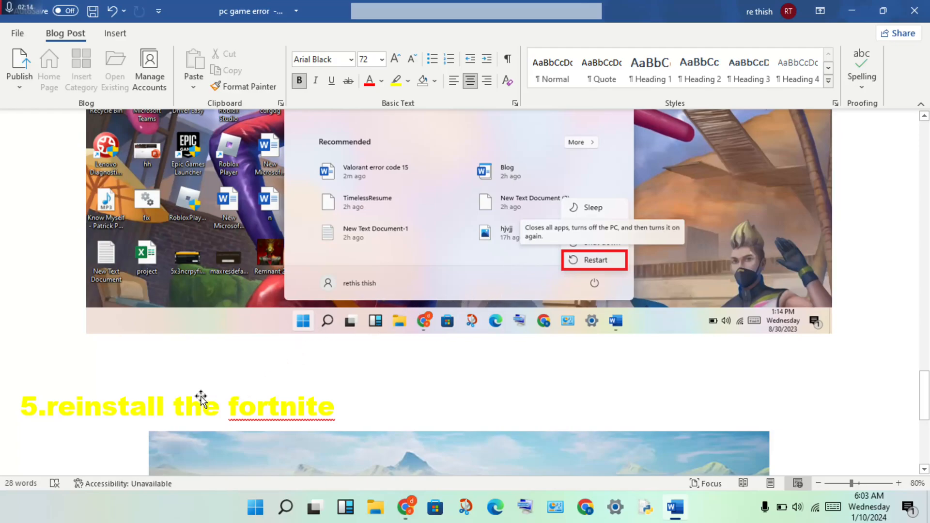
pyautogui.moveTo(443, 358)
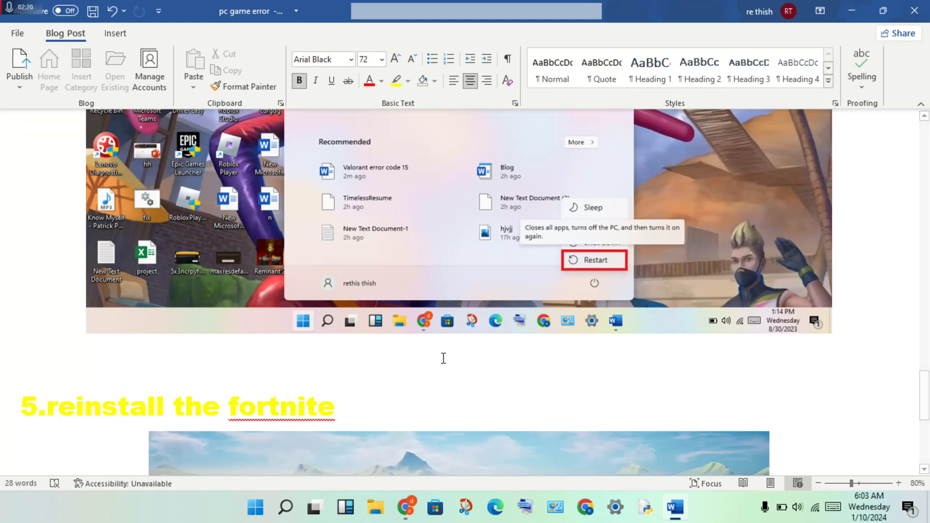
pyautogui.moveTo(336, 322)
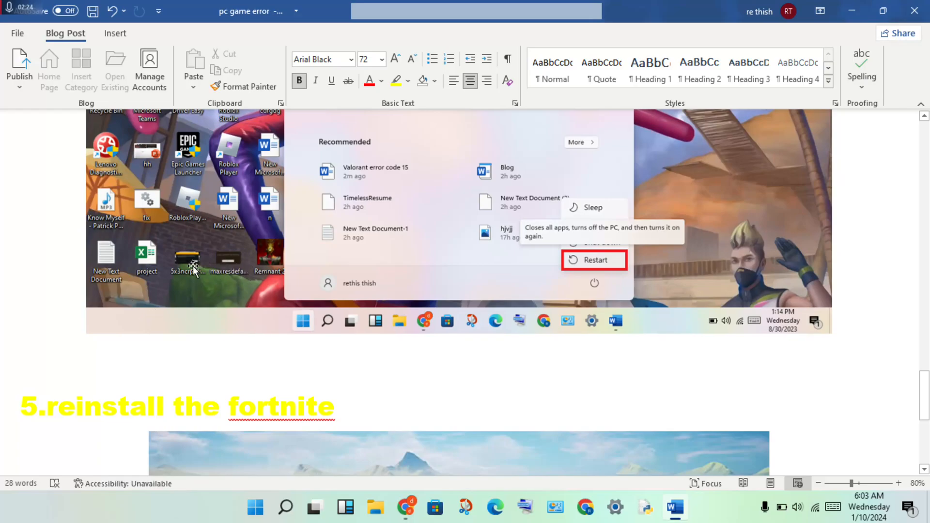
pyautogui.moveTo(279, 272)
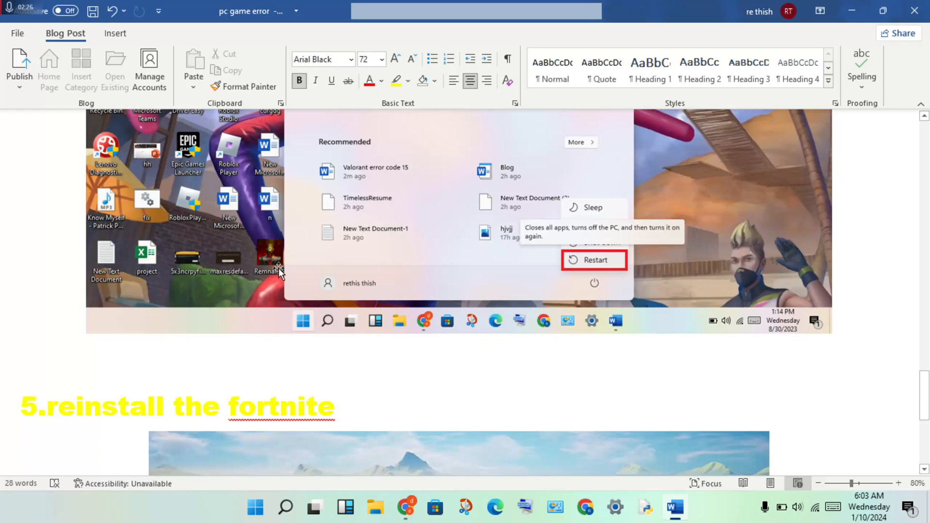
pyautogui.scroll(-3)
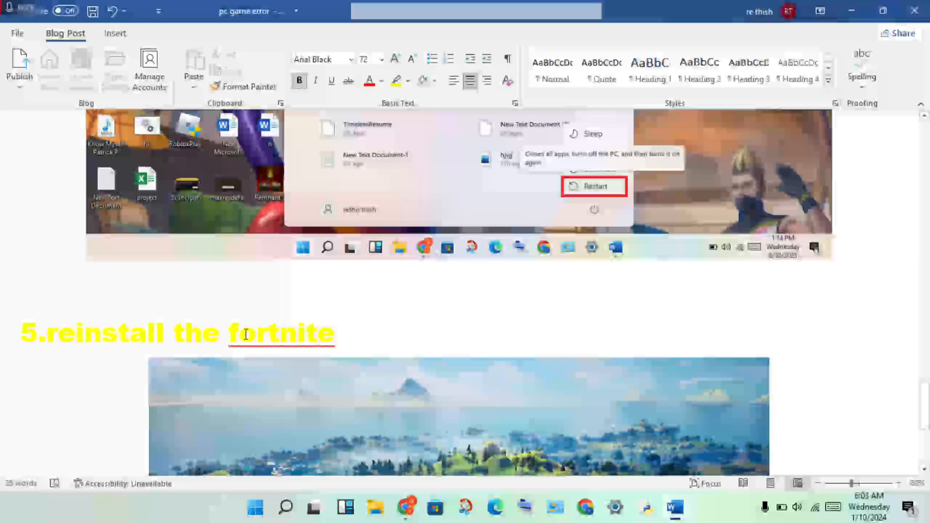